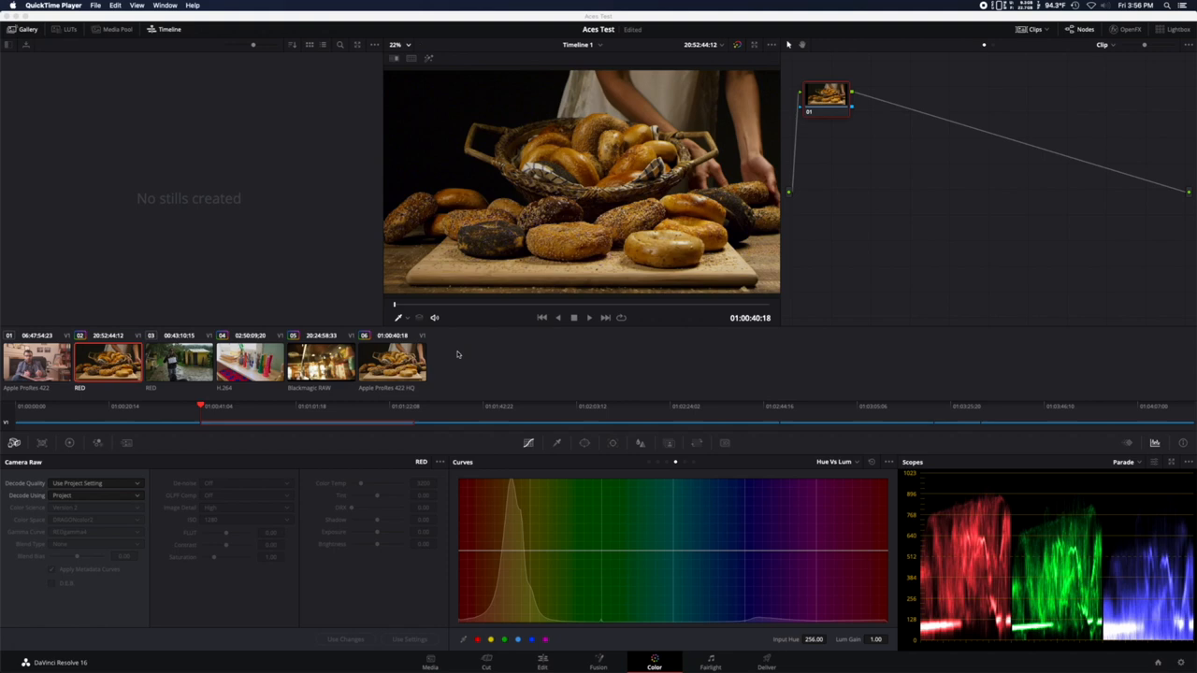
mouse_move(240, 205)
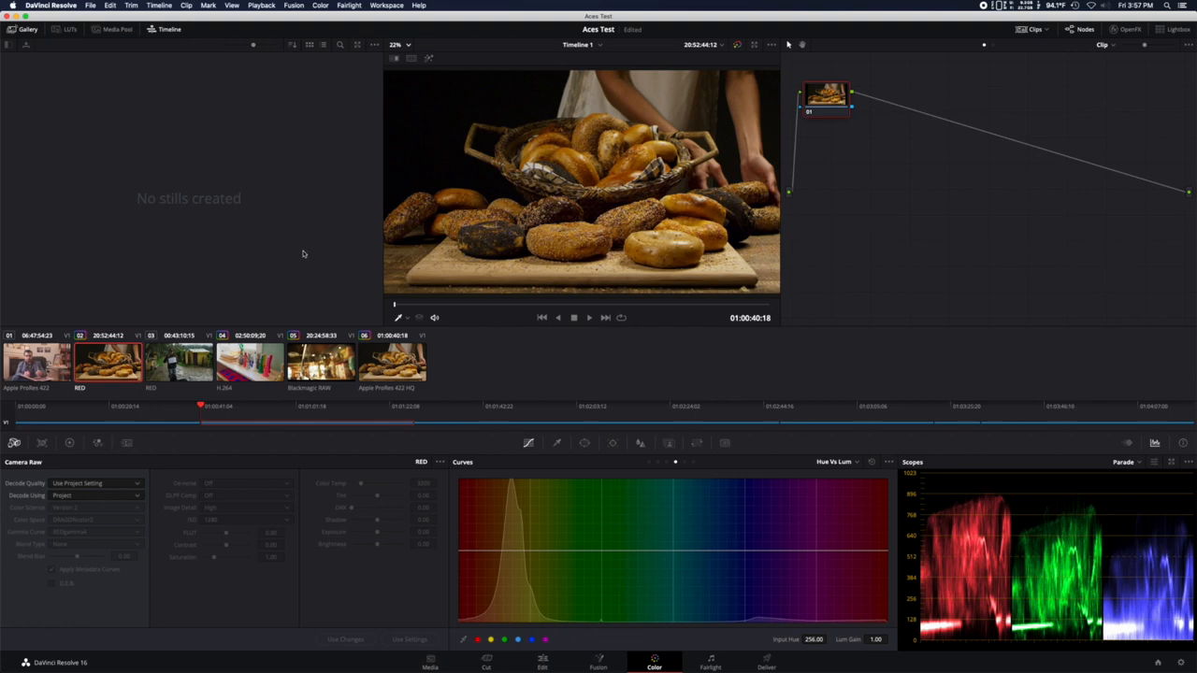
mouse_move(319, 289)
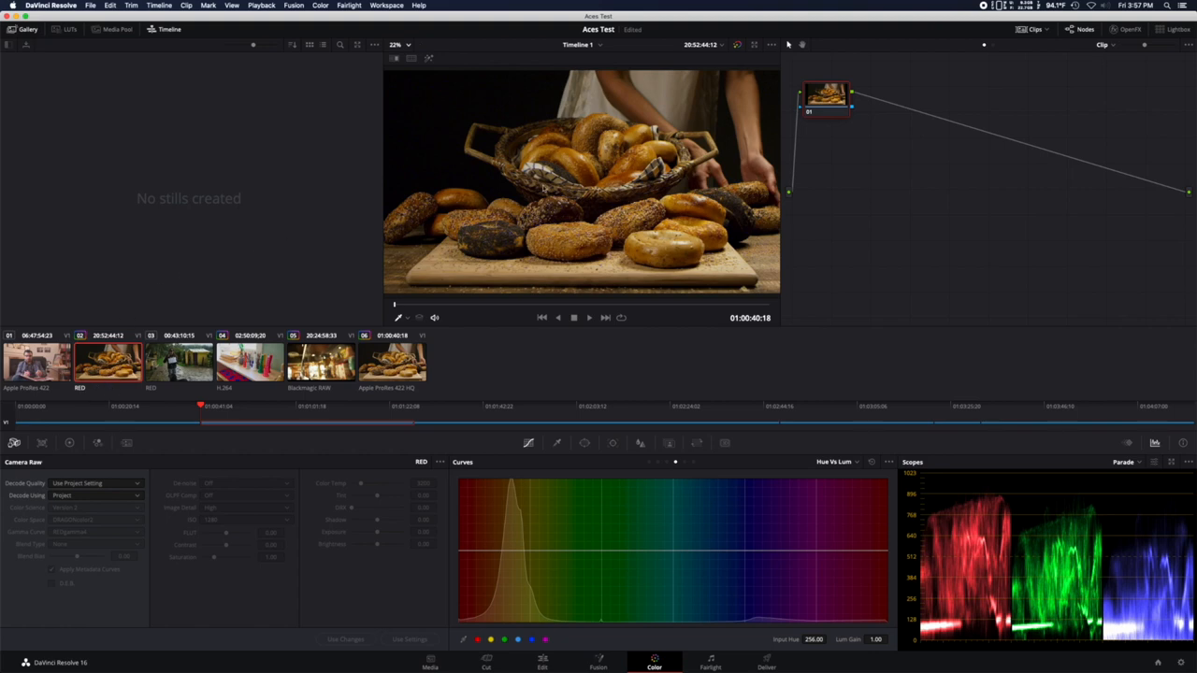
mouse_move(659, 194)
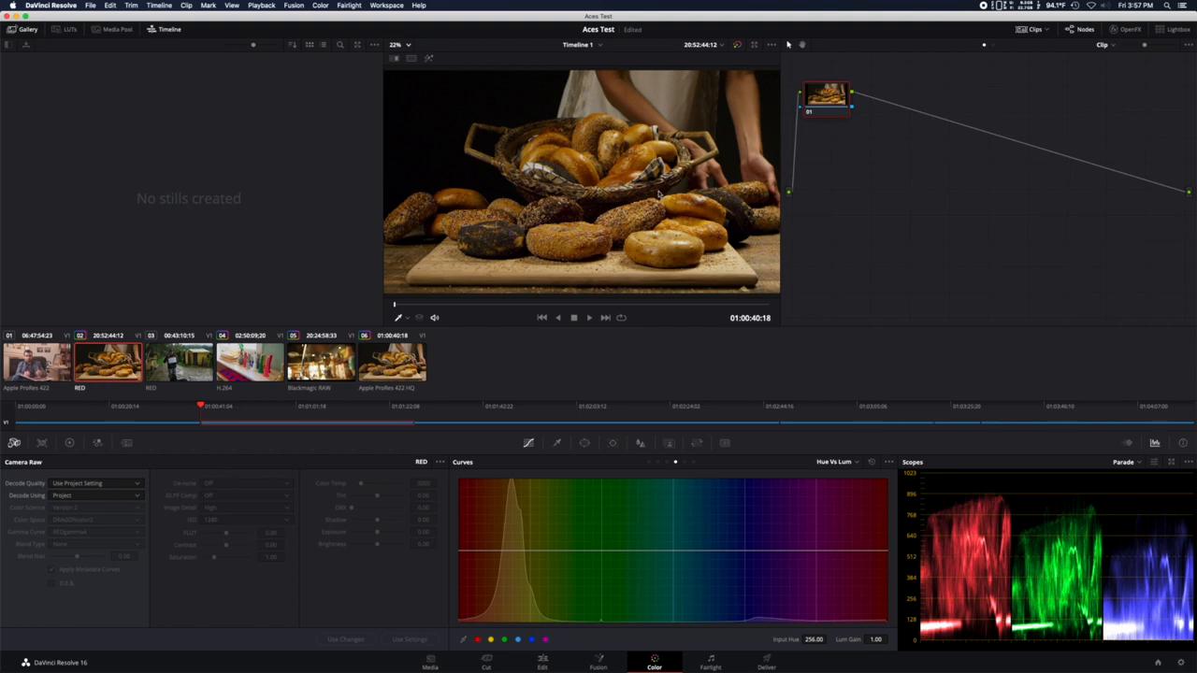
- Set the RED clip's Decode Using to Clip, exposing ISO 1280 and 3200 temperature
click(395, 44)
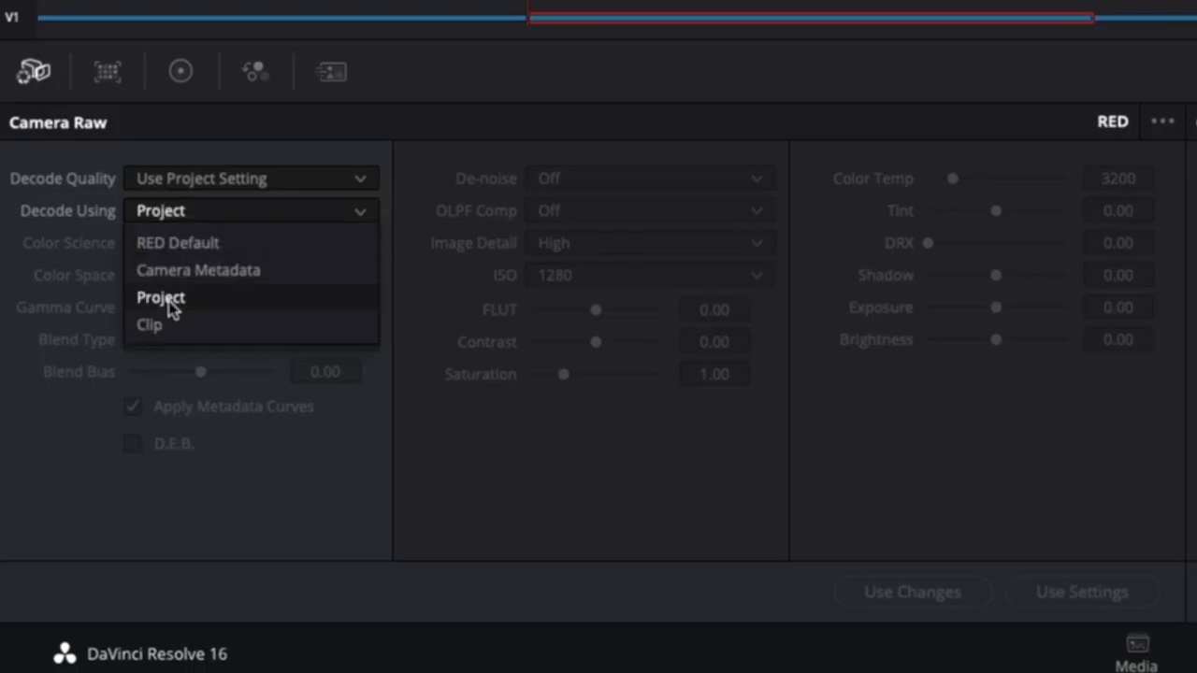
click(148, 325)
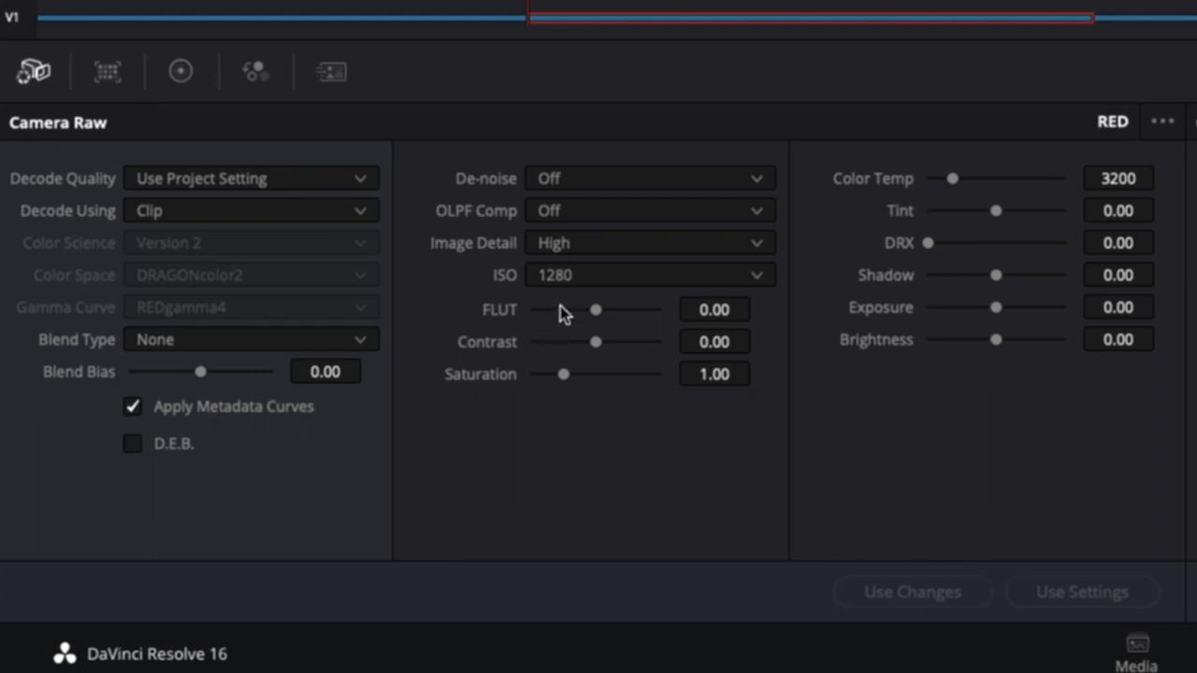
mouse_move(591, 283)
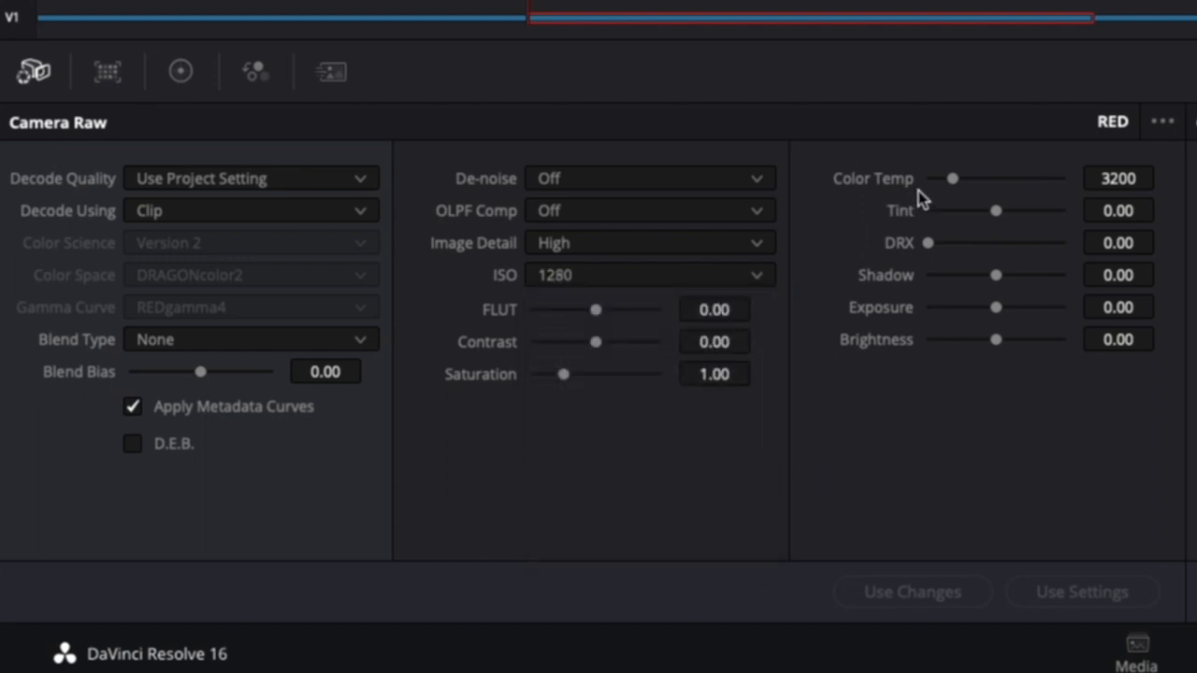
mouse_move(557, 309)
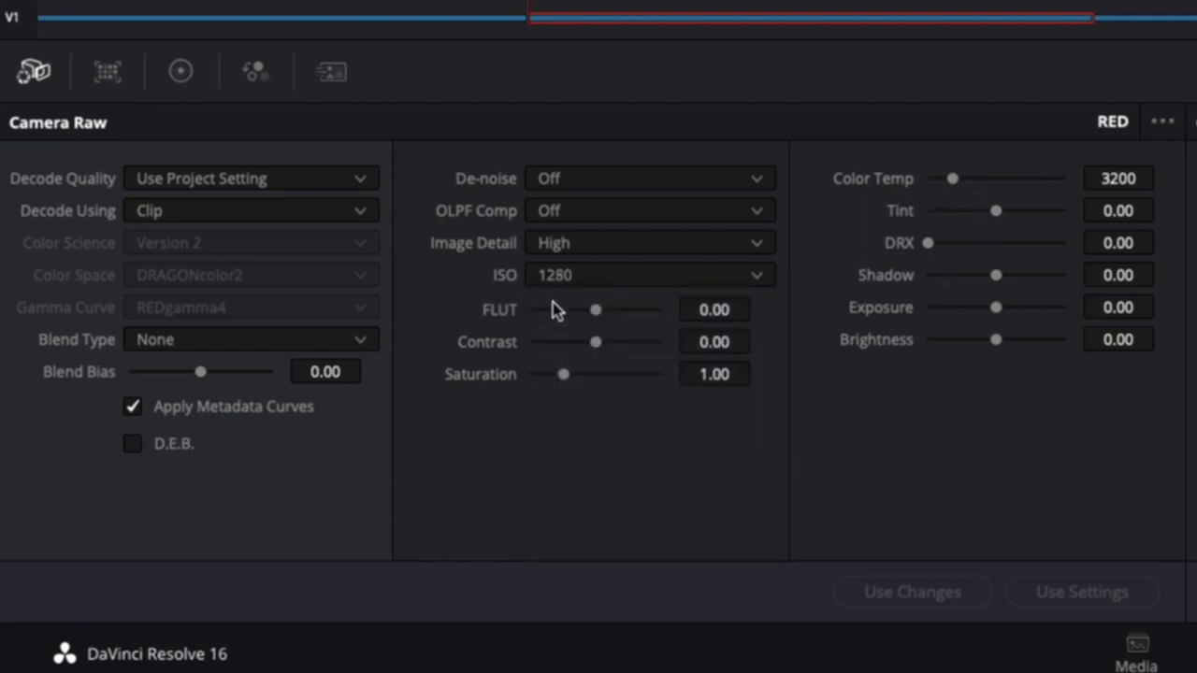
mouse_move(598, 410)
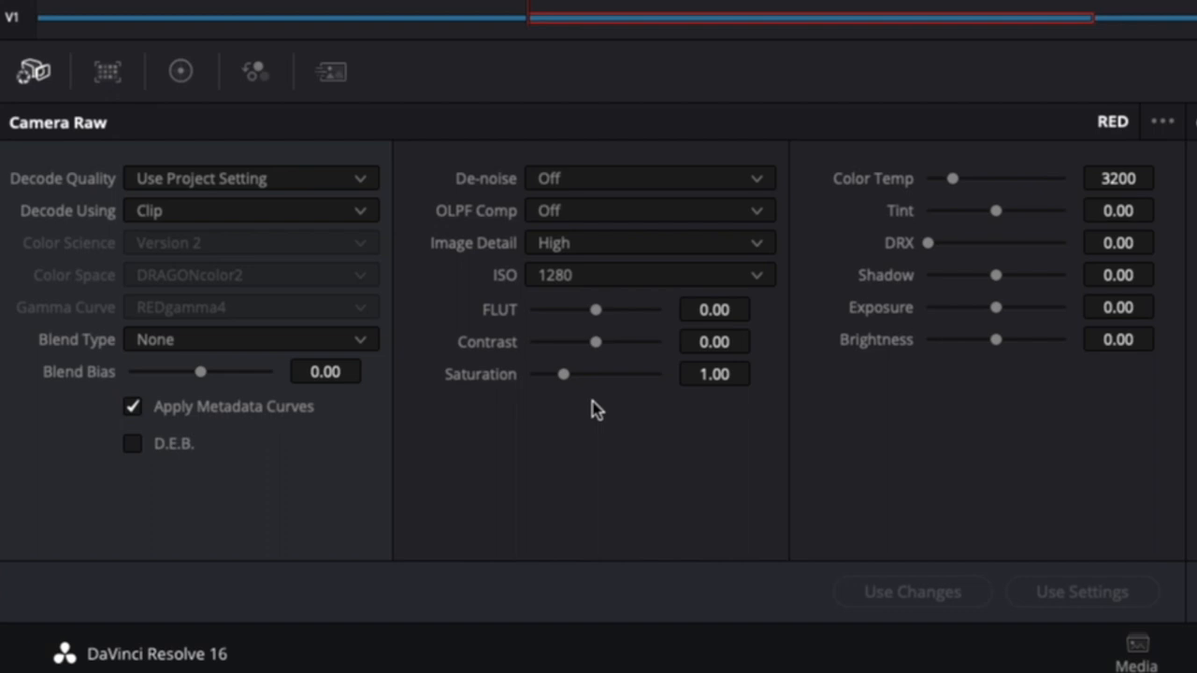
mouse_move(554, 288)
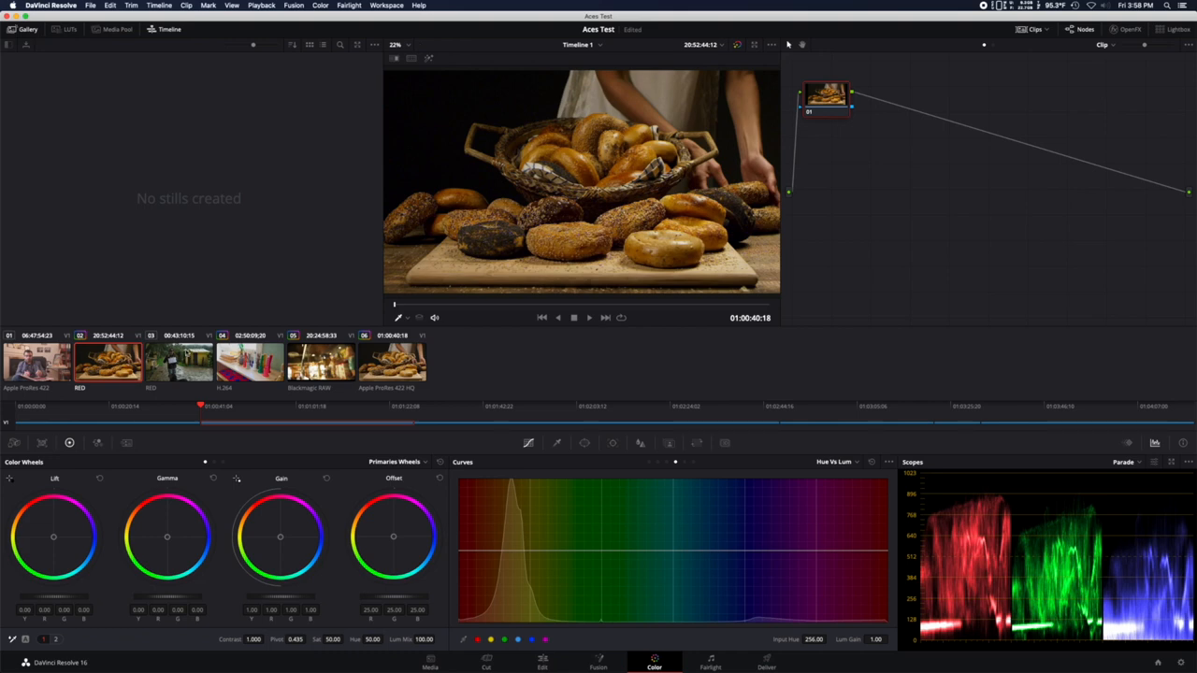
mouse_move(224, 325)
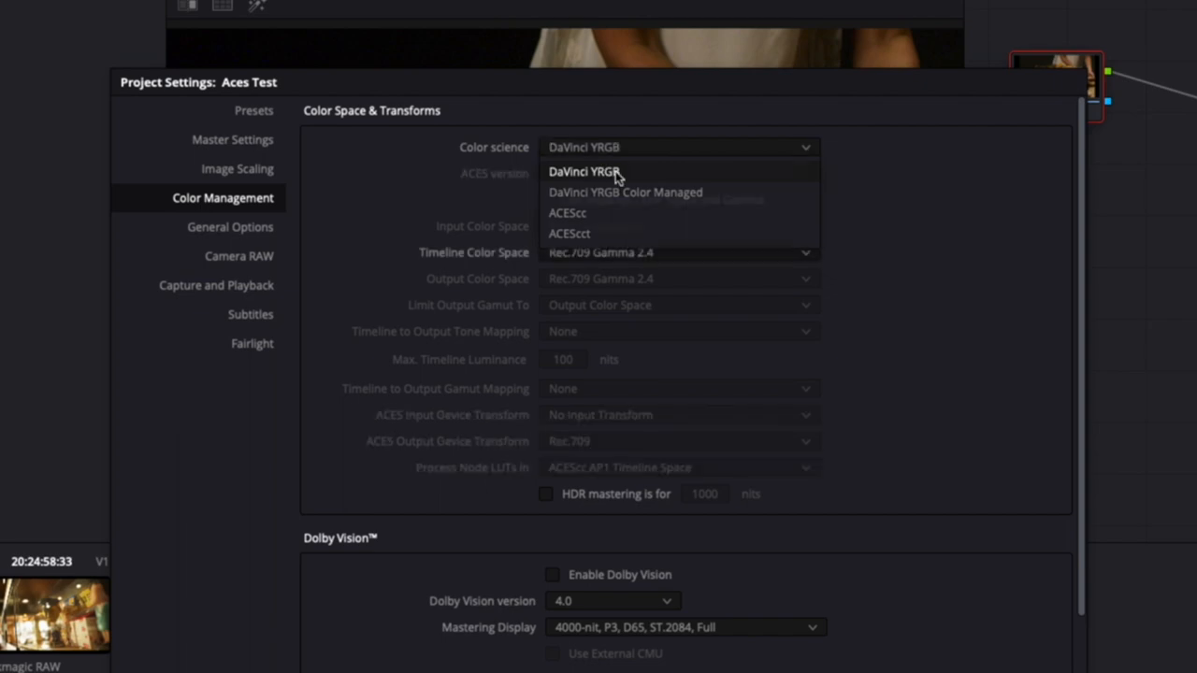
- Keep the project's Color science at DaVinci YRGB in Color Management
click(584, 172)
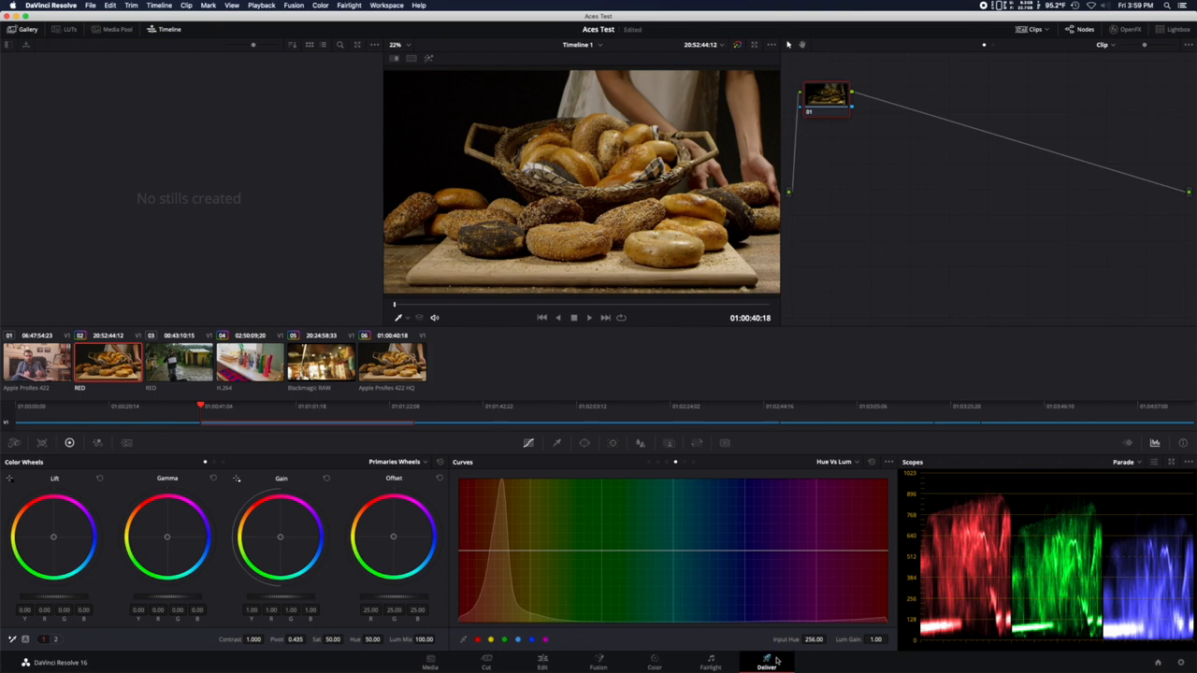
- Delete Job 1 from the Deliver page's Render Queue and return to the Color page
click(766, 662)
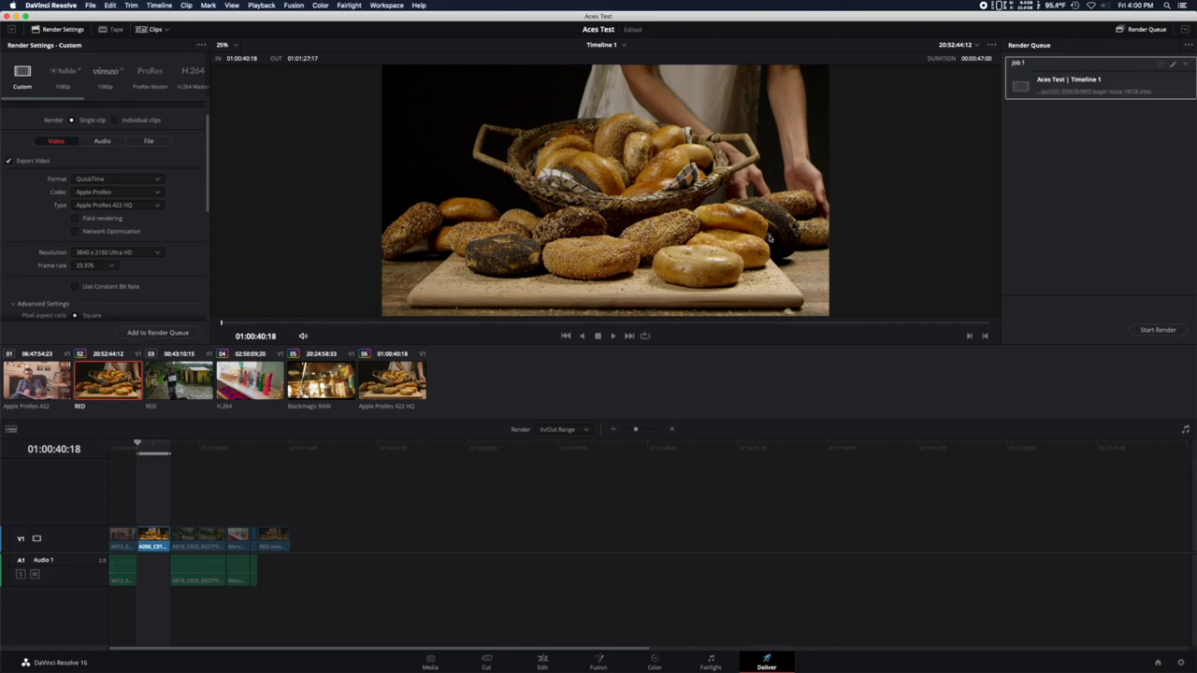
click(1185, 63)
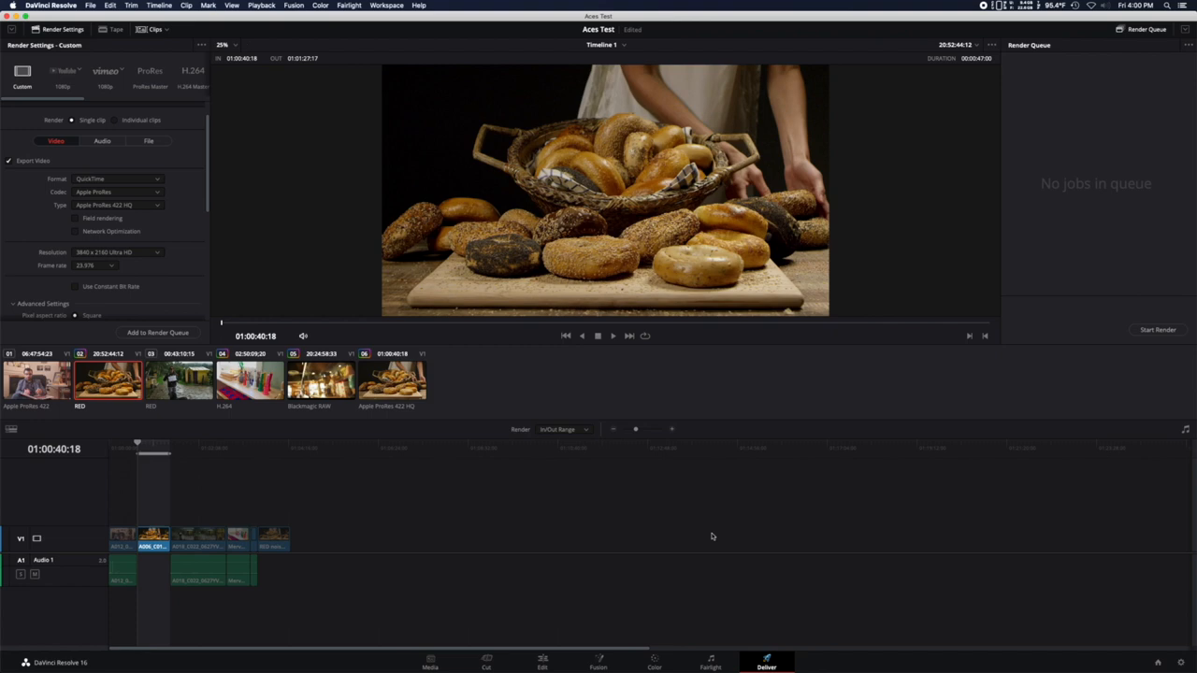
click(655, 662)
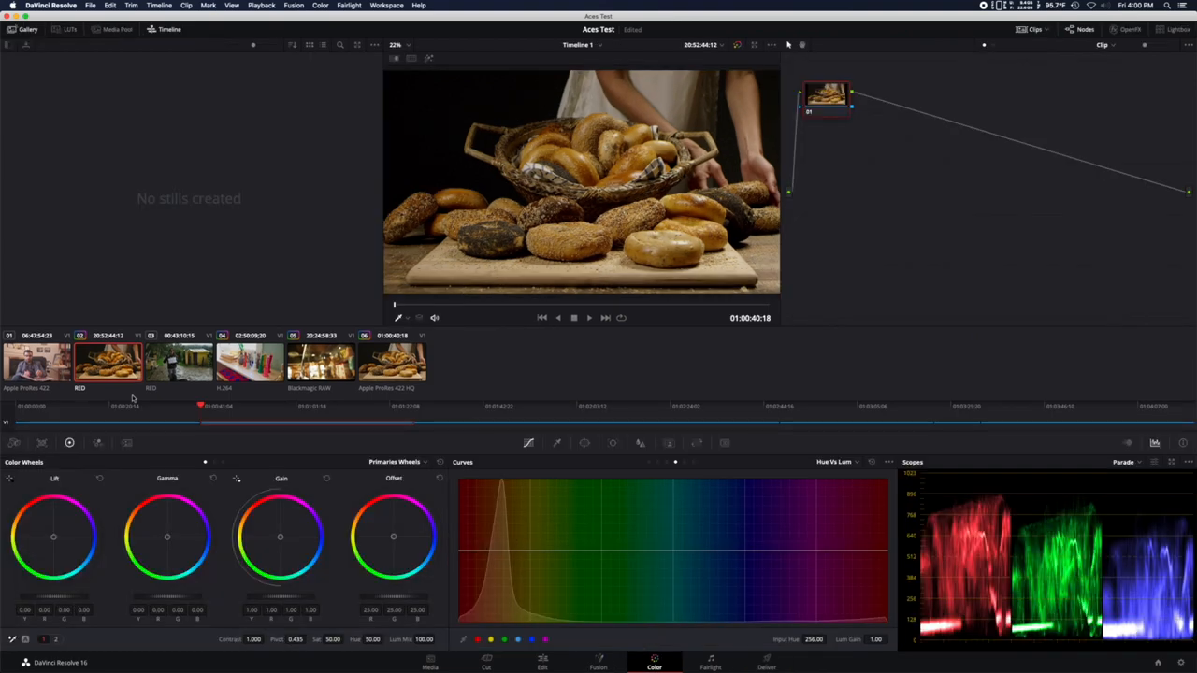
mouse_move(468, 350)
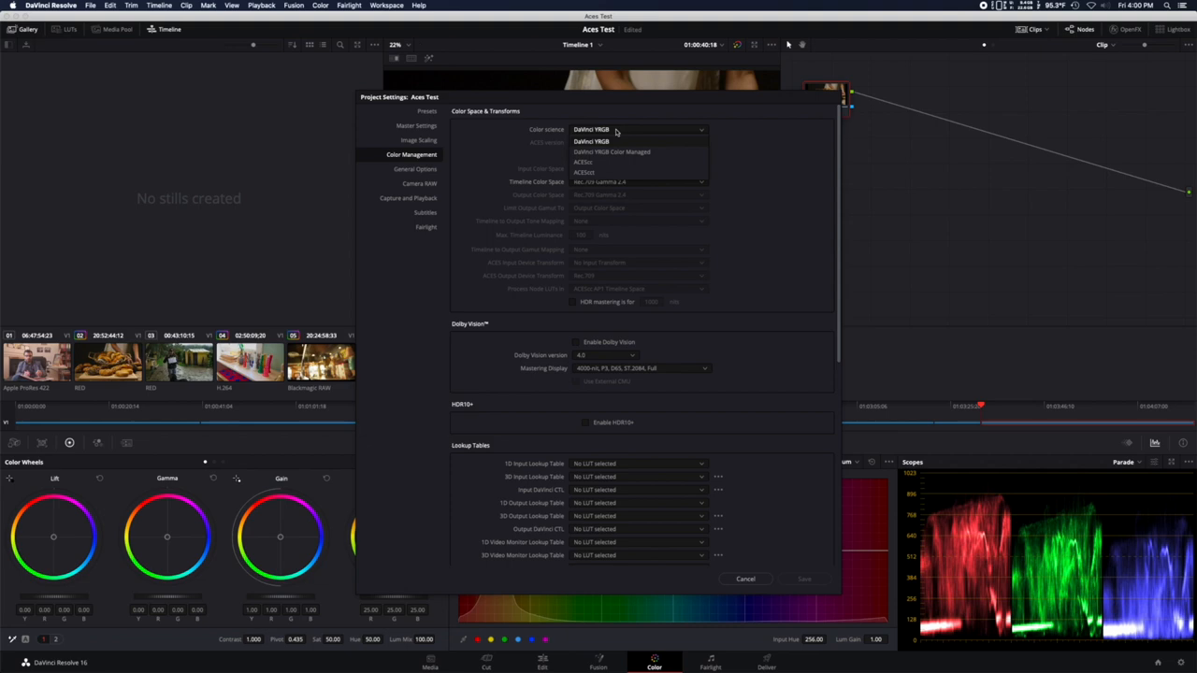
- Revisit the Color science dropdown in Color Management, leaving it at DaVinci YRGB
click(584, 172)
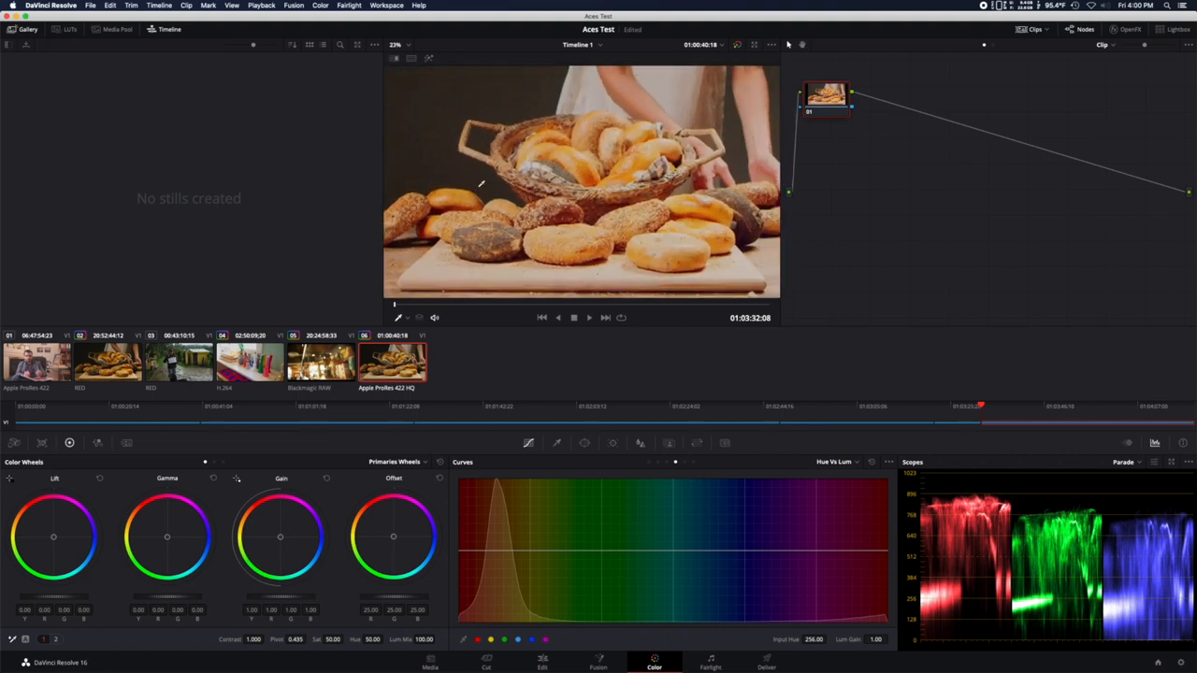
- Apply a REDcolor/REDgamma ACES input transform to the ProRes 422 HQ clip
right_click(393, 363)
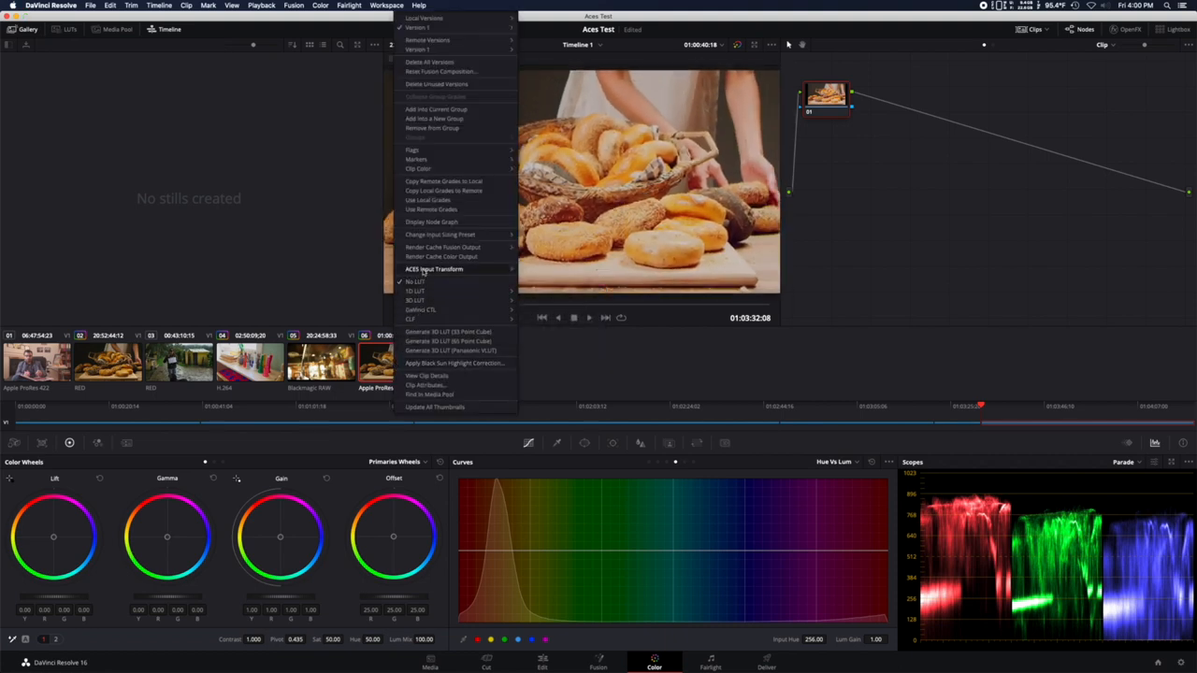
click(434, 269)
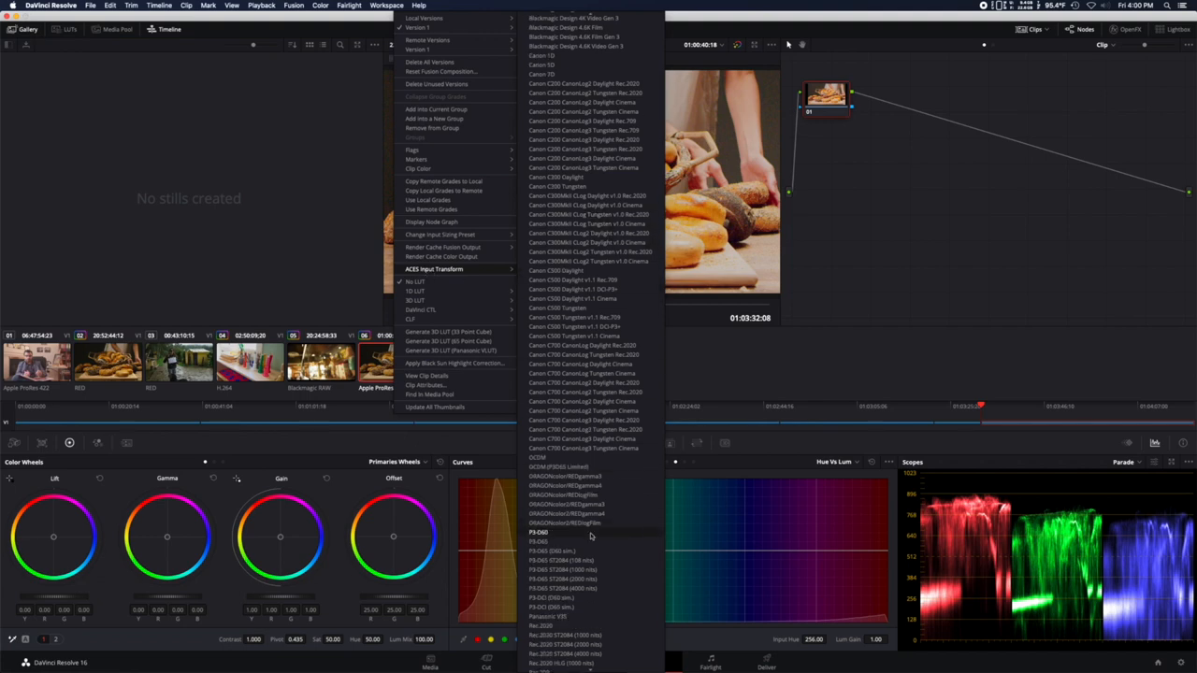
scroll(down, 3)
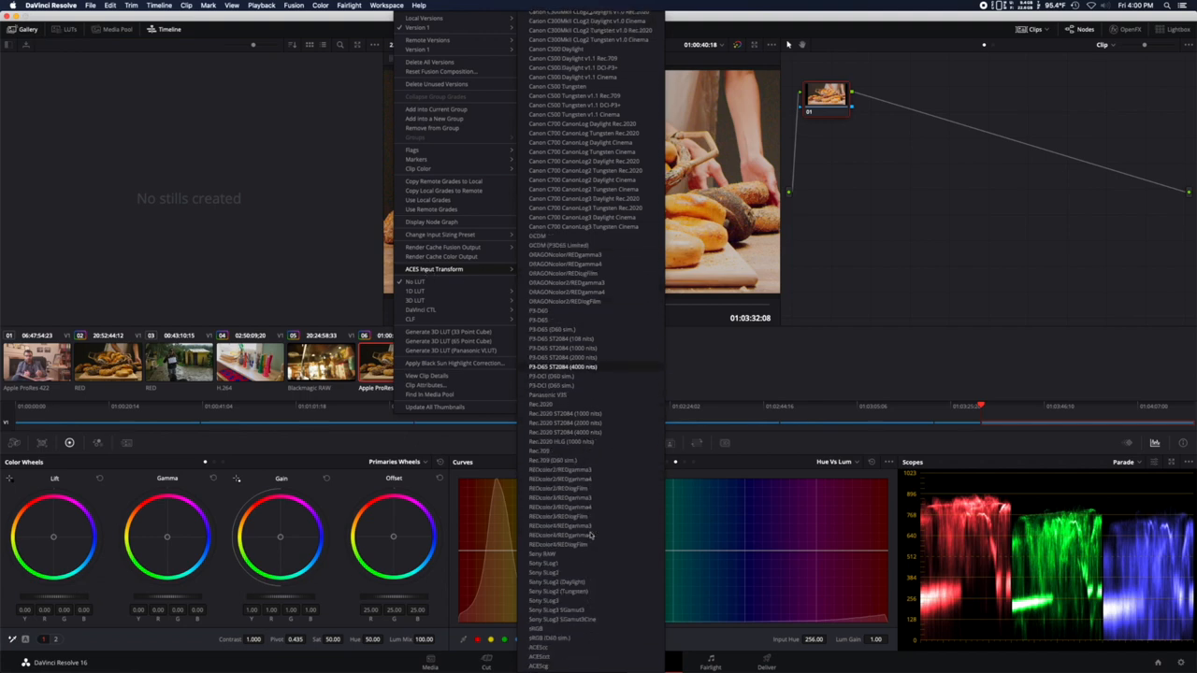
mouse_move(559, 525)
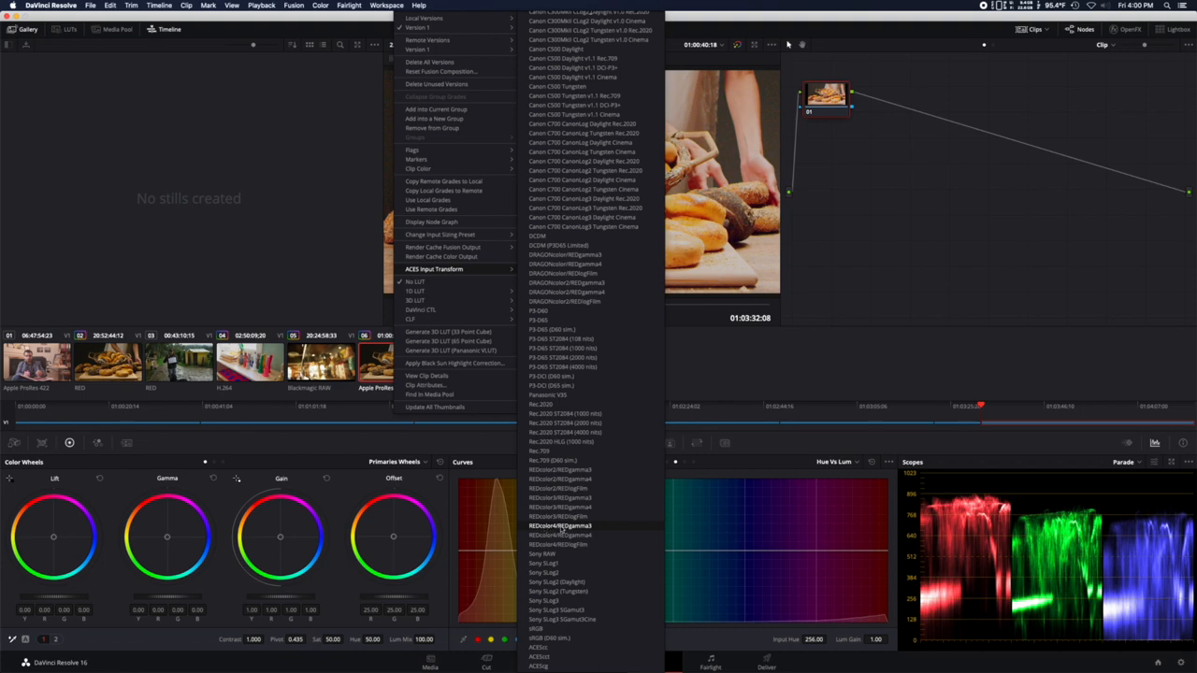
click(561, 526)
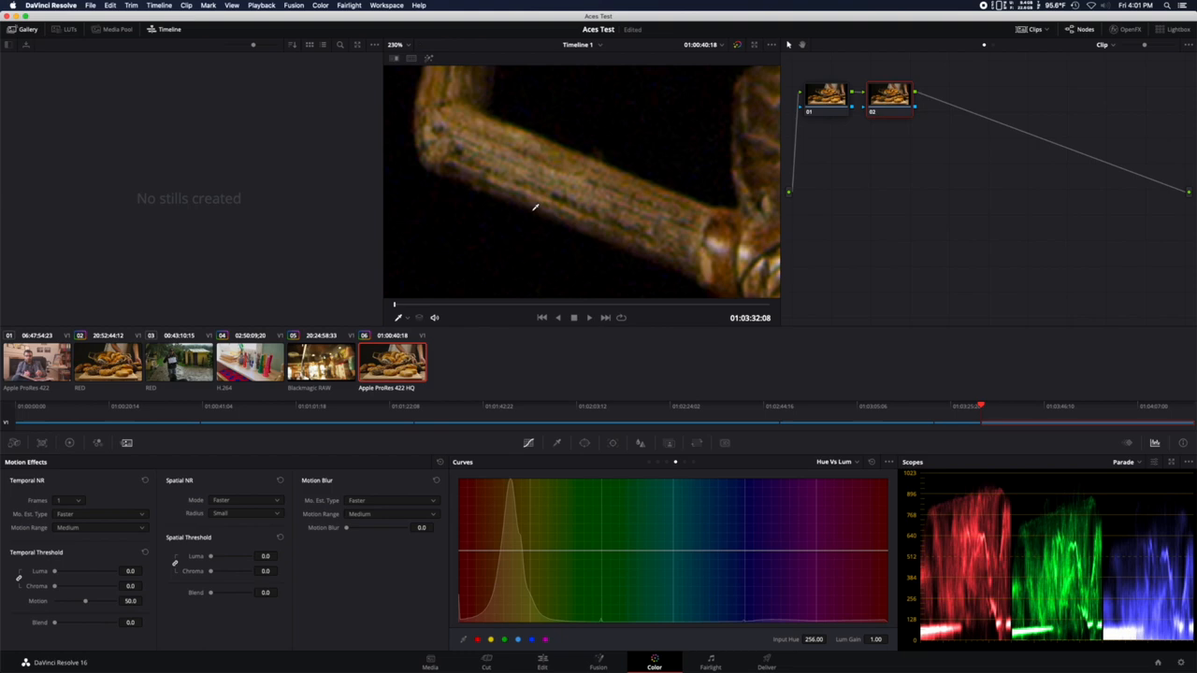
- Raise the linked Temporal Threshold Luma/Chroma slider to 31.1 on the second node
scroll(up, 3)
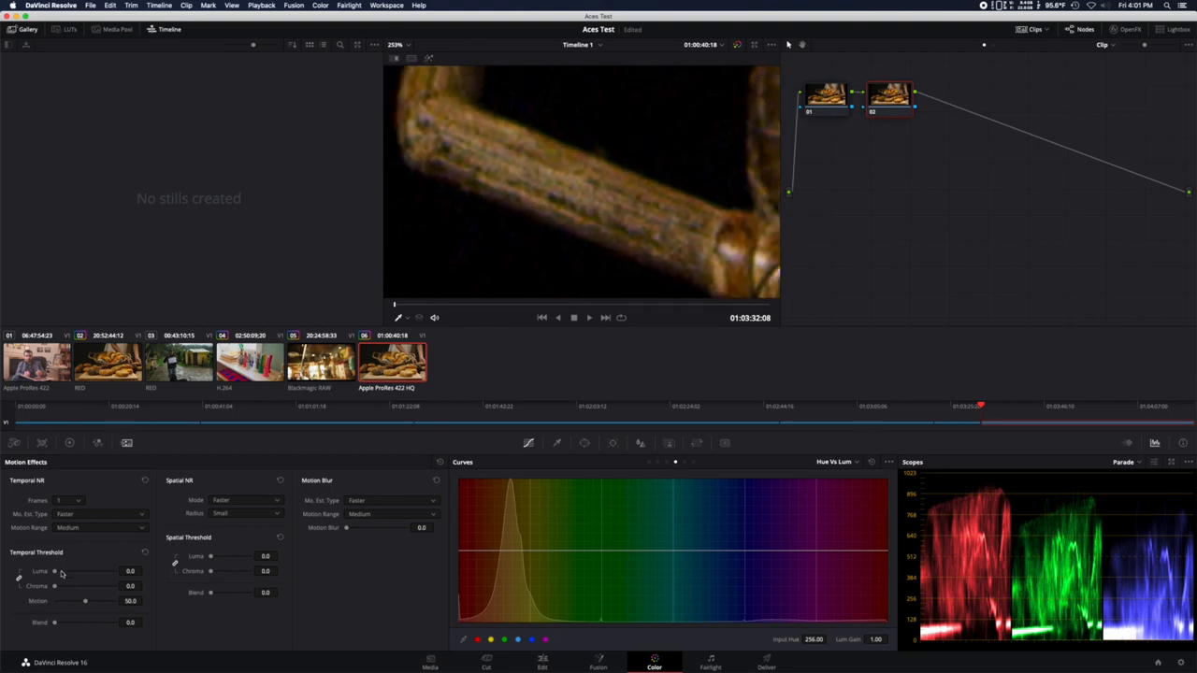
drag(55, 572, 73, 571)
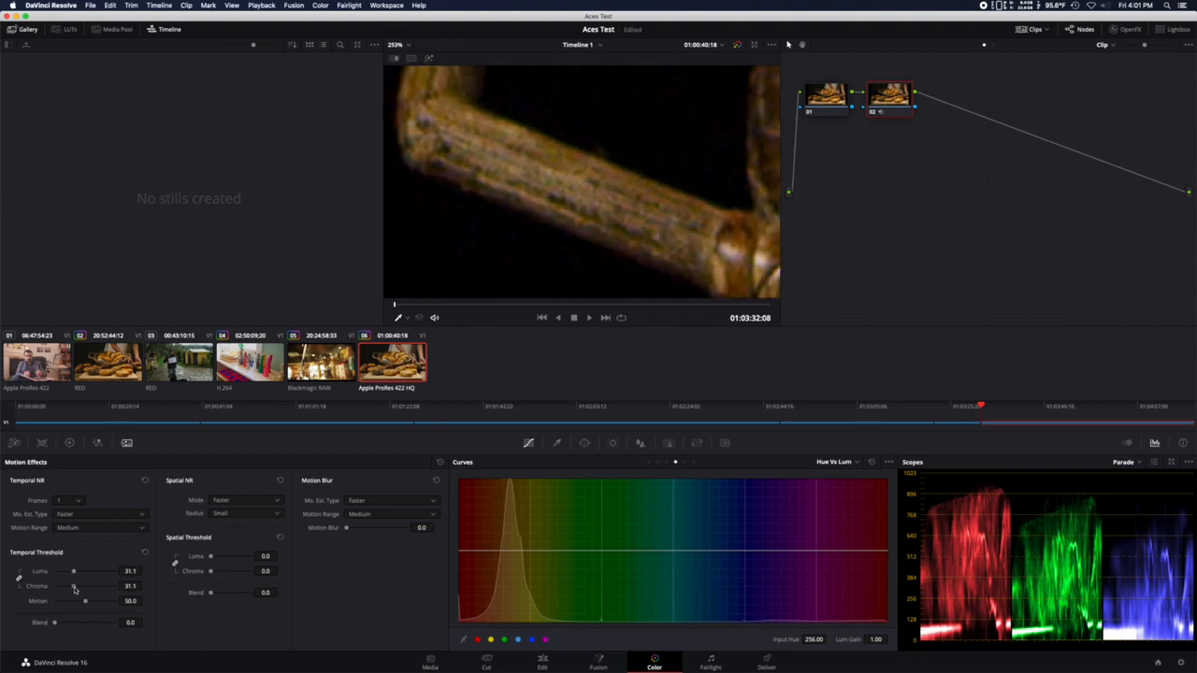